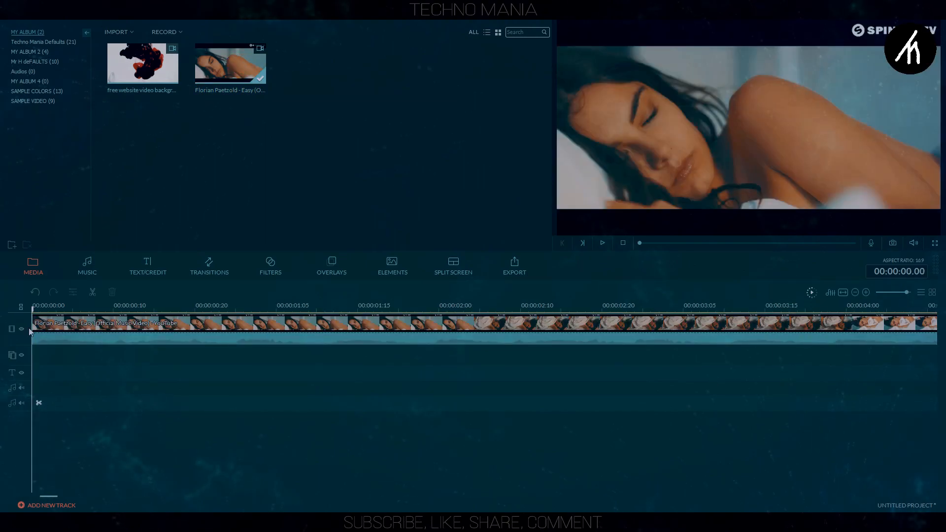
Split the woman clip at about 20 frames and keep only the short opening part
{"action": "left_click", "coordinate": [269, 305]}
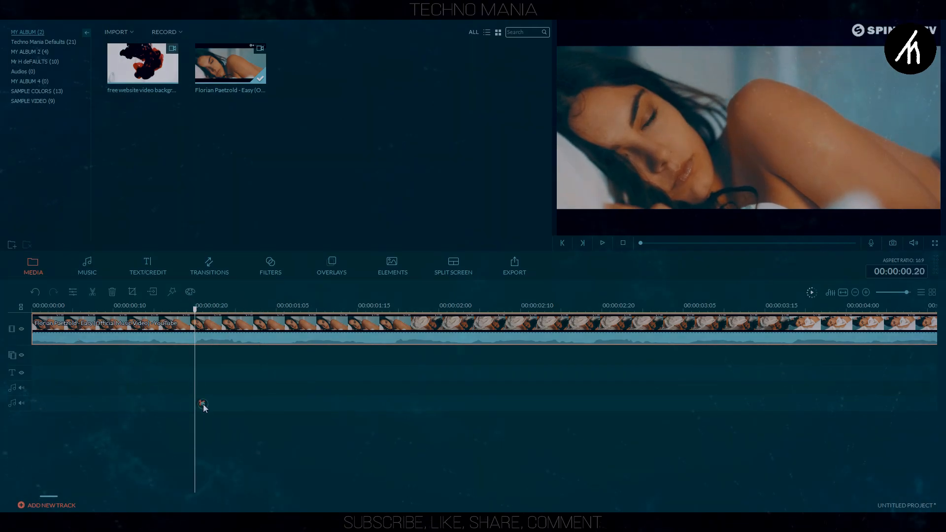
{"action": "left_click", "coordinate": [267, 306]}
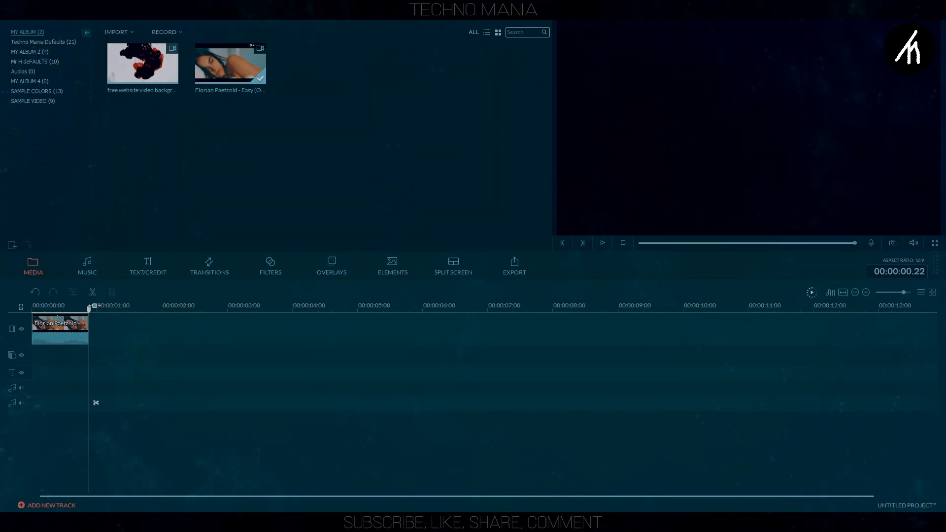
Crop the woman clip via Crop and Zoom with Manually constraint to remove bars and logo
{"action": "right_click", "coordinate": [54, 332]}
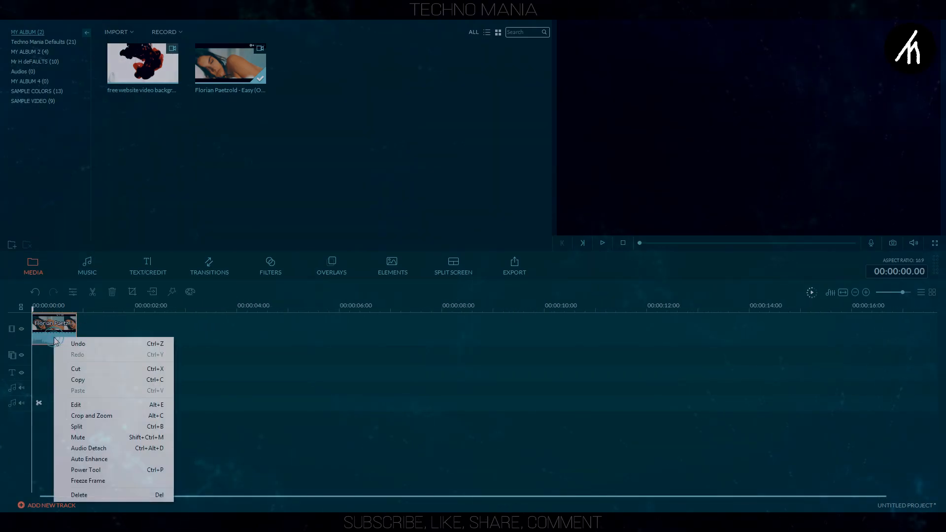
{"action": "mouse_move", "coordinate": [92, 416]}
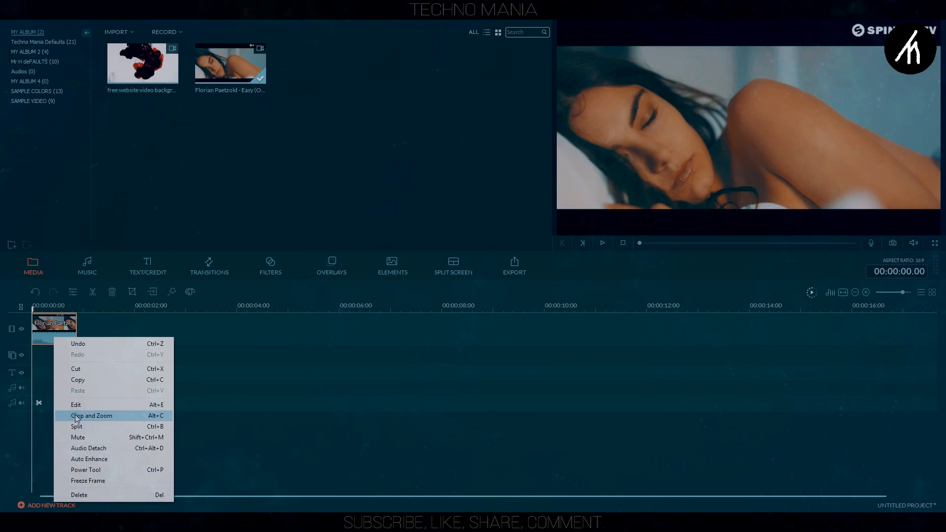
{"action": "left_click", "coordinate": [92, 416]}
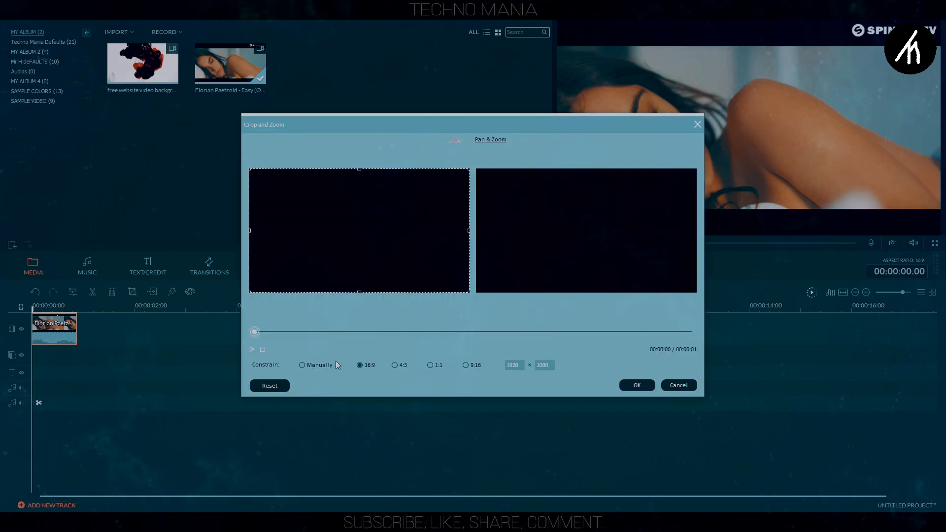
{"action": "left_click", "coordinate": [302, 366]}
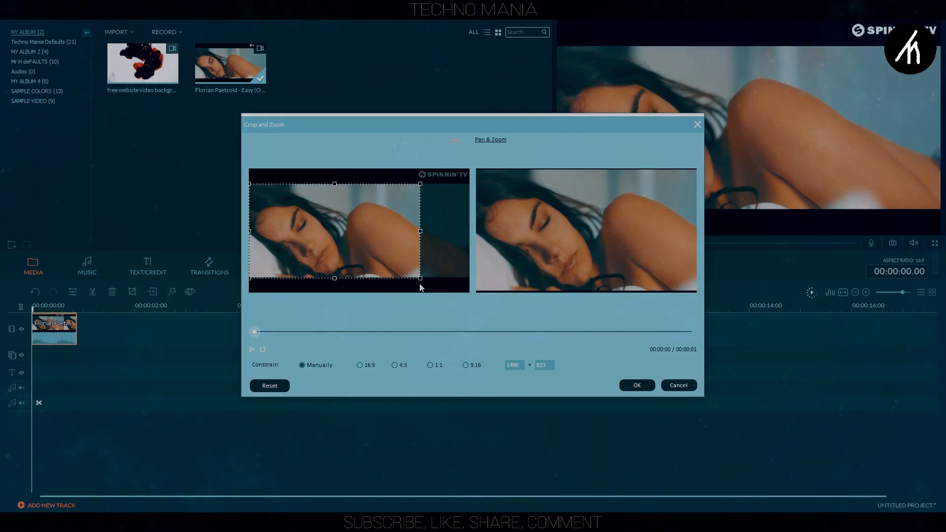
{"action": "right_click", "coordinate": [53, 329]}
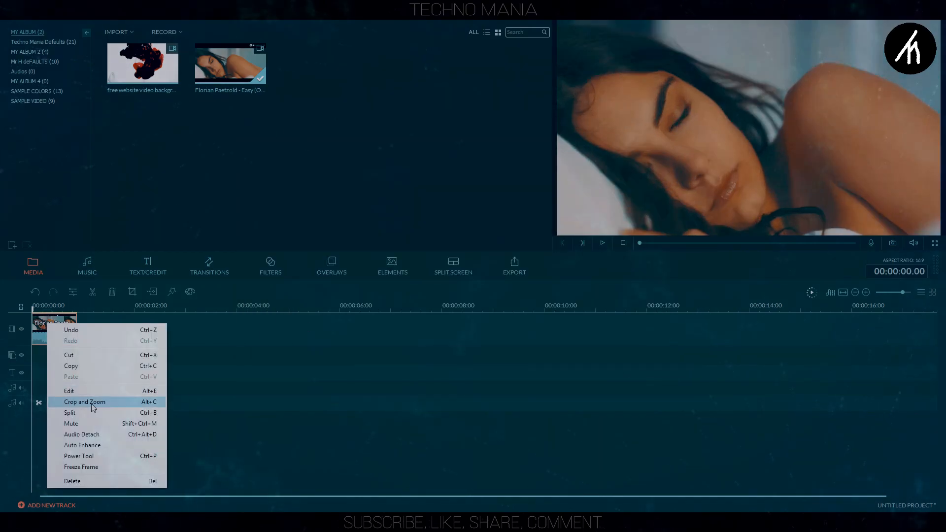
Set the woman clip's speed to 0.250 so it runs about three and a half seconds
{"action": "left_click", "coordinate": [69, 390]}
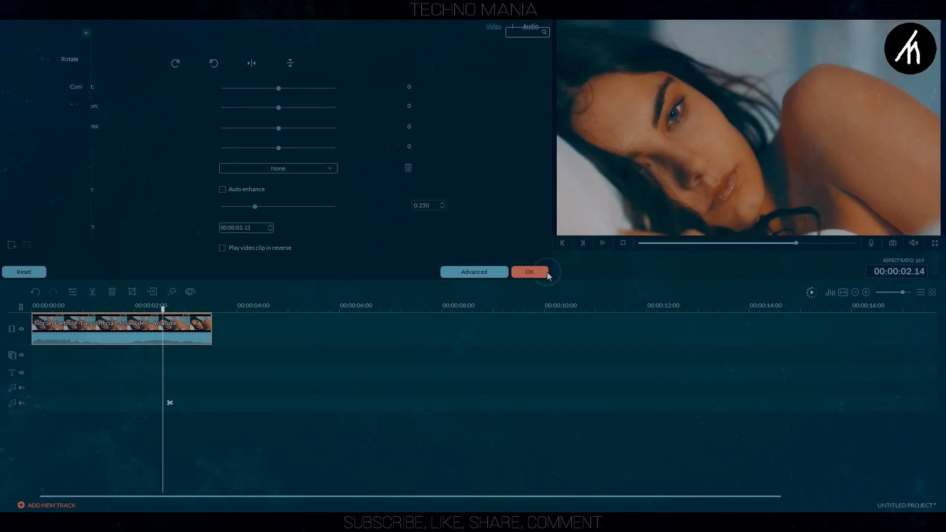
{"action": "left_click", "coordinate": [529, 272]}
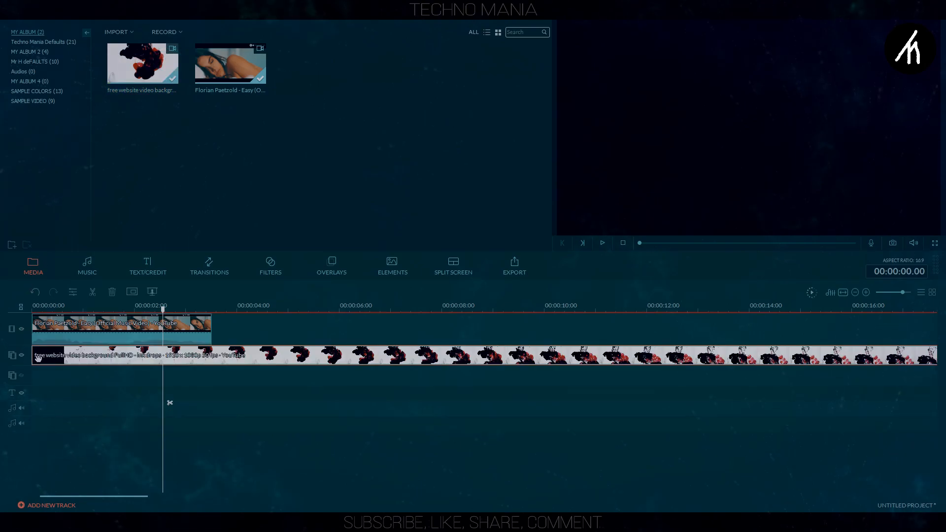
{"action": "mouse_move", "coordinate": [270, 322]}
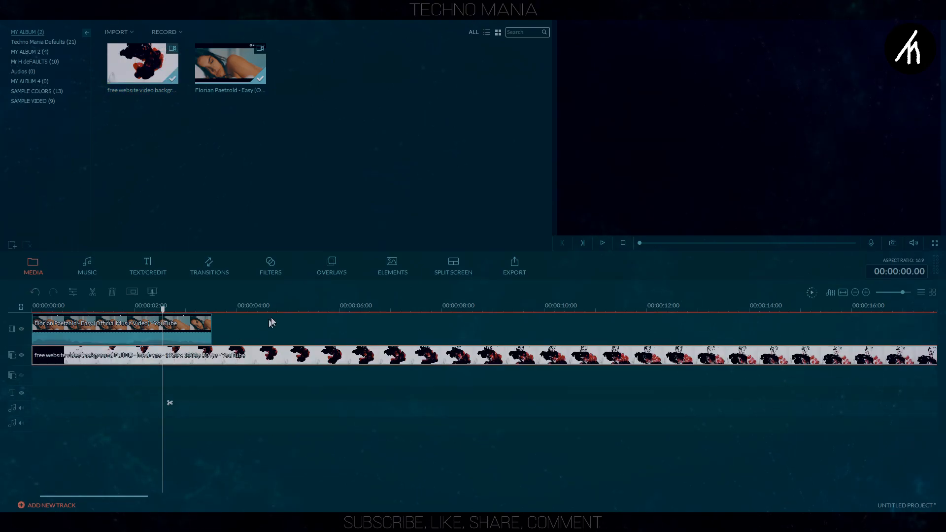
Preview the ink video, zoom out, and split it at the red ink section
{"action": "left_click", "coordinate": [286, 306]}
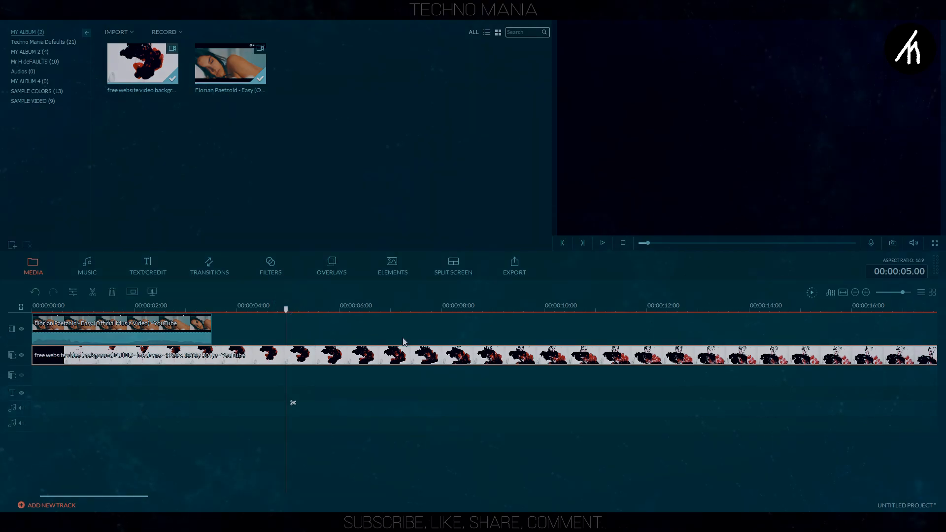
{"action": "left_click", "coordinate": [602, 242]}
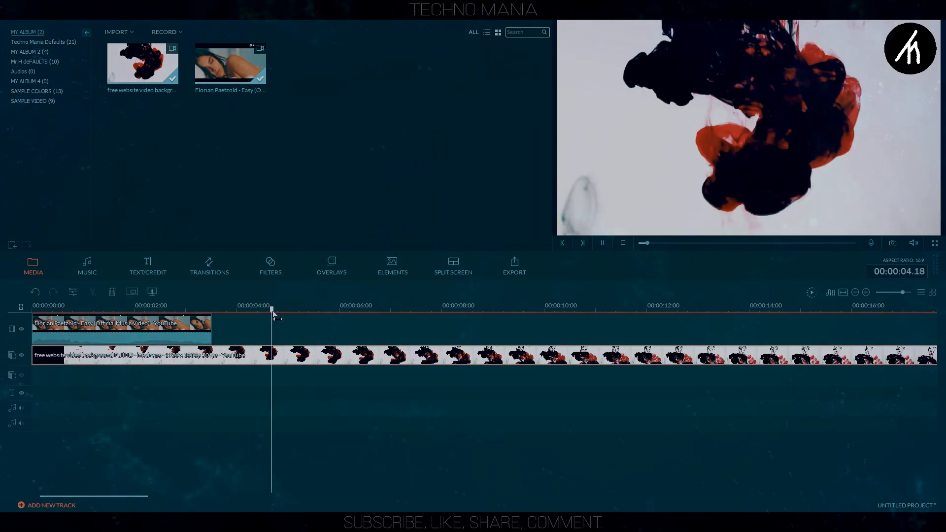
{"action": "left_click", "coordinate": [361, 309]}
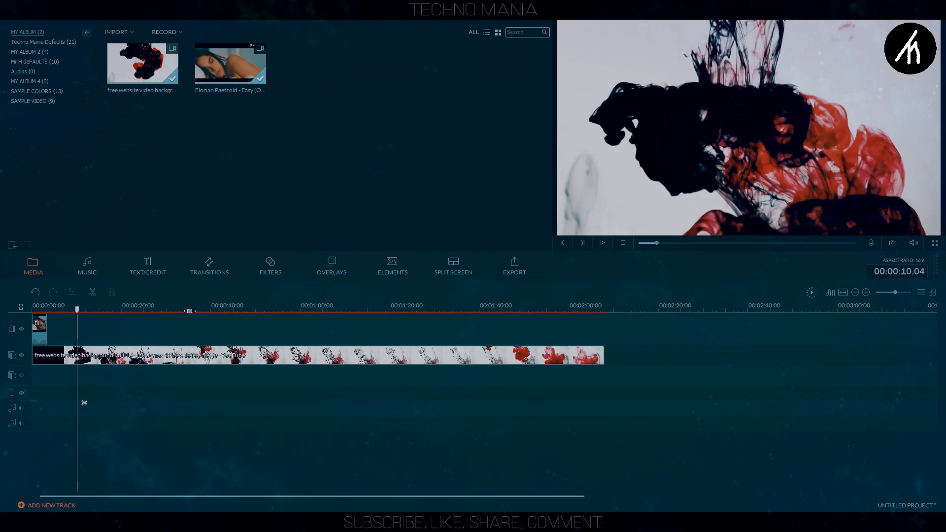
{"action": "left_click", "coordinate": [507, 311]}
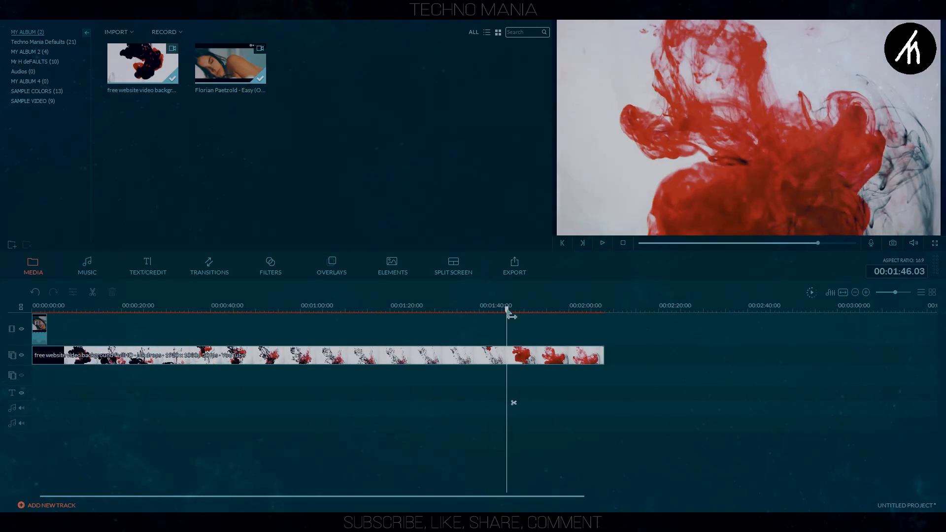
{"action": "left_click", "coordinate": [112, 292]}
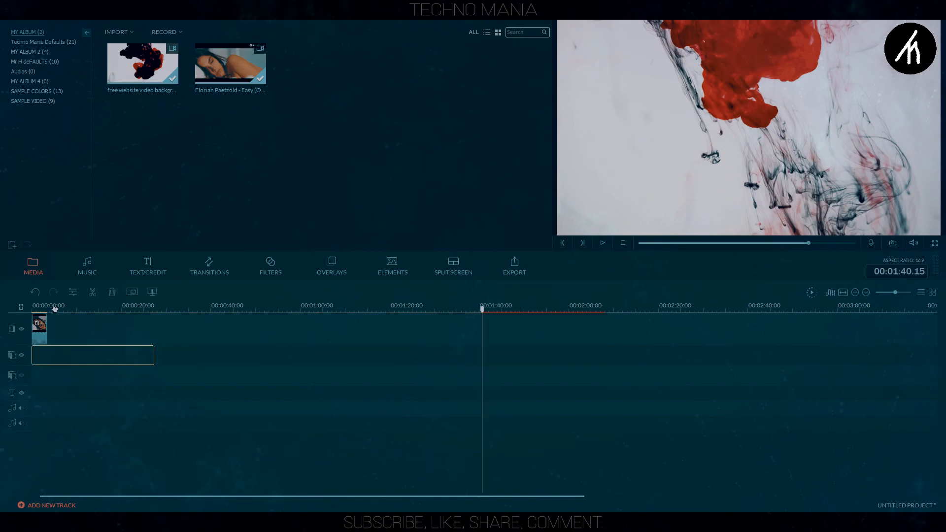
Apply horizontal and vertical flip to the ink overlay in Advanced Edit and confirm
{"action": "right_click", "coordinate": [121, 355]}
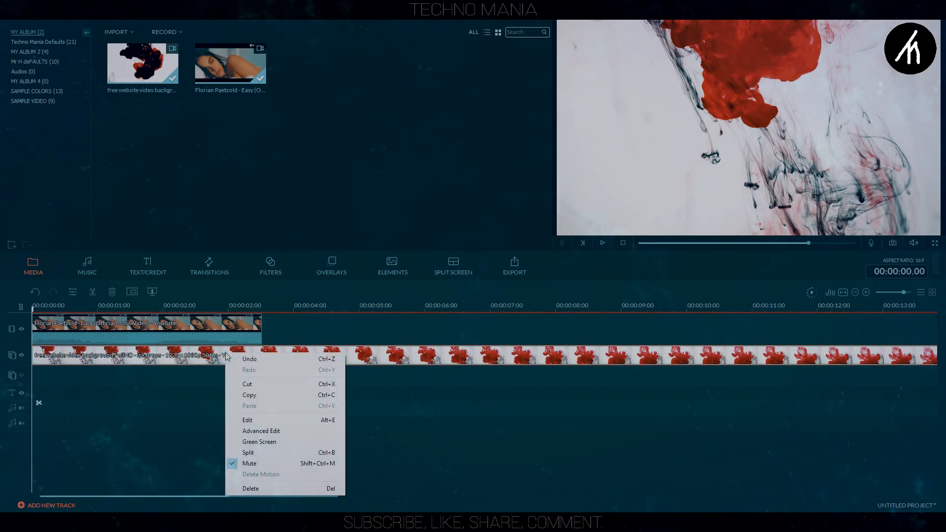
{"action": "left_click", "coordinate": [247, 420]}
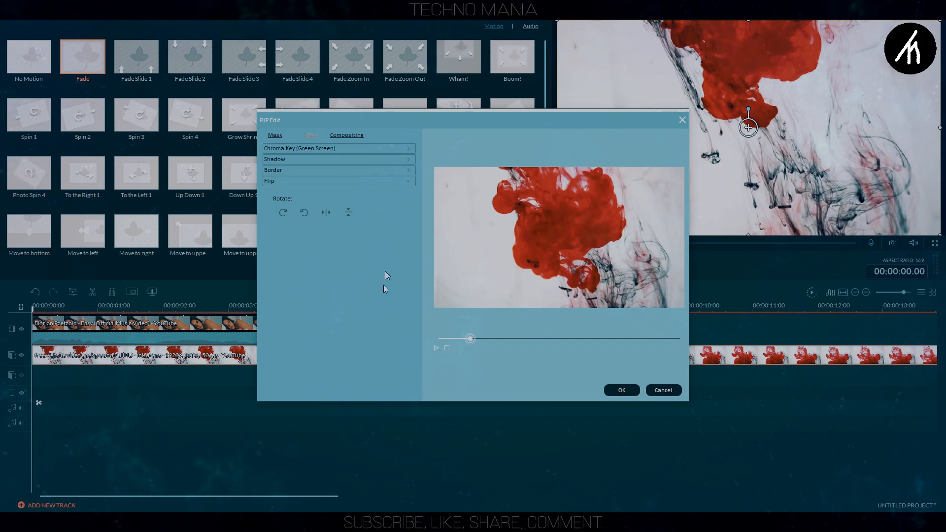
{"action": "left_click", "coordinate": [326, 212]}
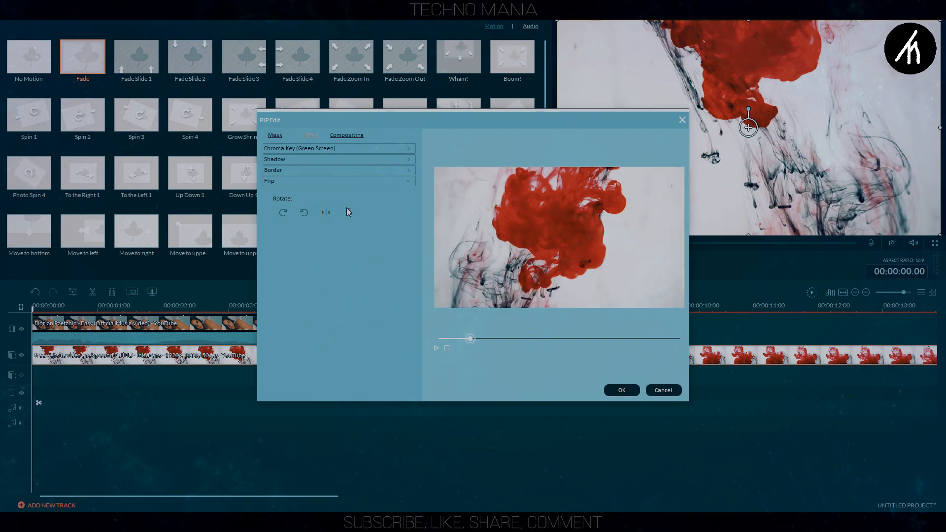
{"action": "left_click", "coordinate": [348, 212]}
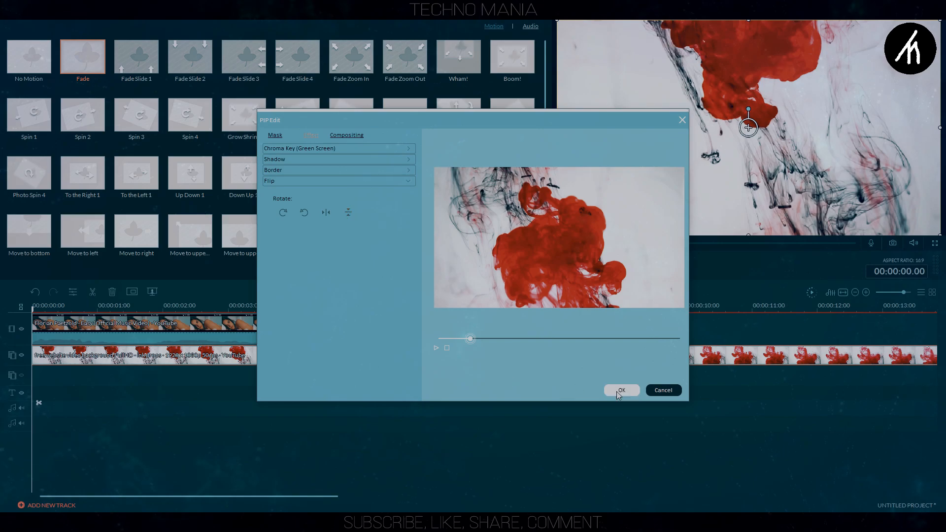
{"action": "left_click", "coordinate": [621, 390]}
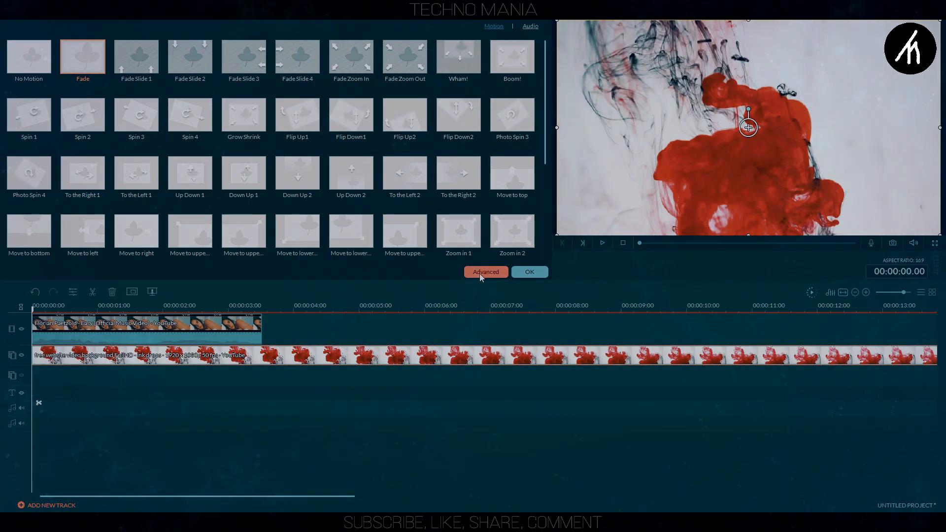
Open the overlay's blending modes and preview Multiply, Screen and Color Dodge
{"action": "left_click", "coordinate": [485, 271]}
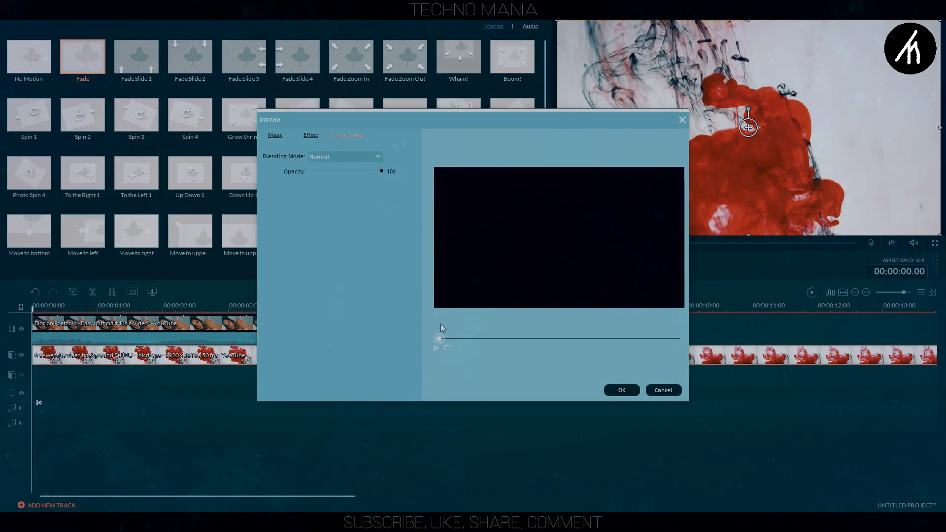
{"action": "left_click", "coordinate": [439, 339]}
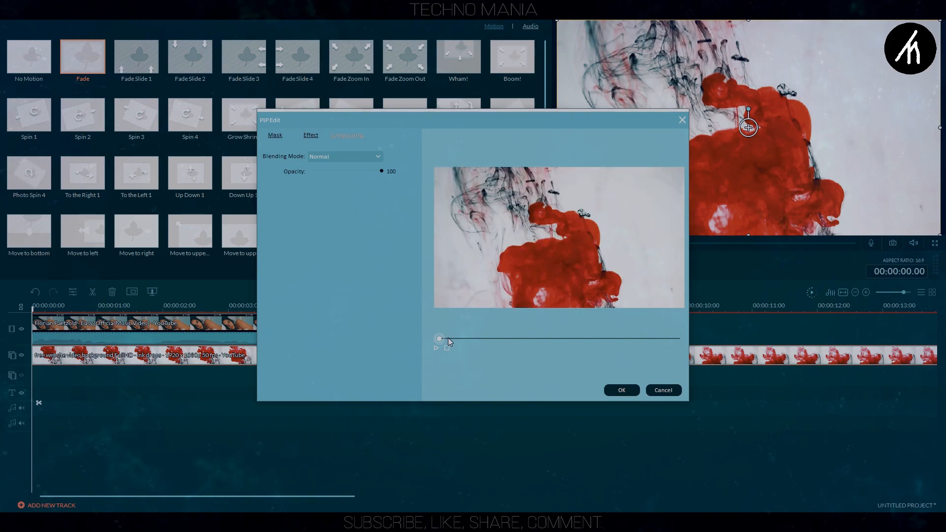
{"action": "left_click", "coordinate": [341, 156]}
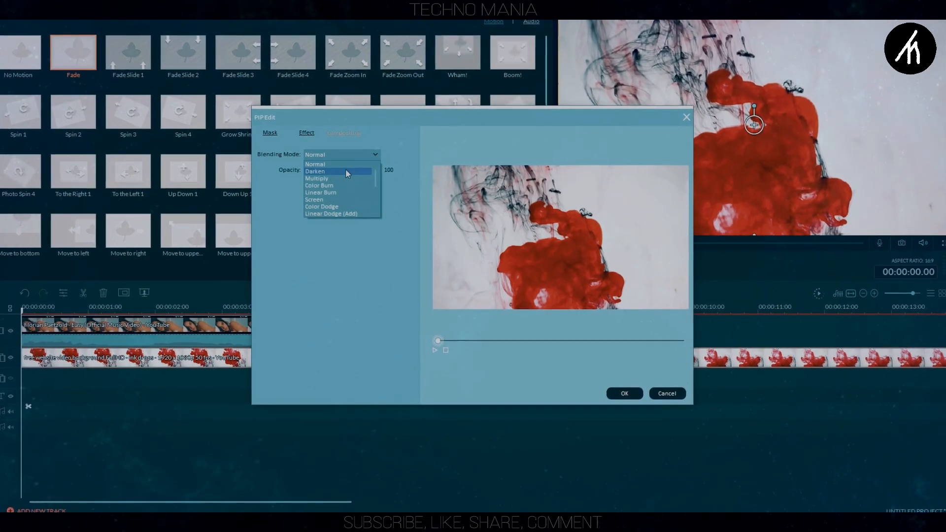
{"action": "left_click", "coordinate": [317, 178]}
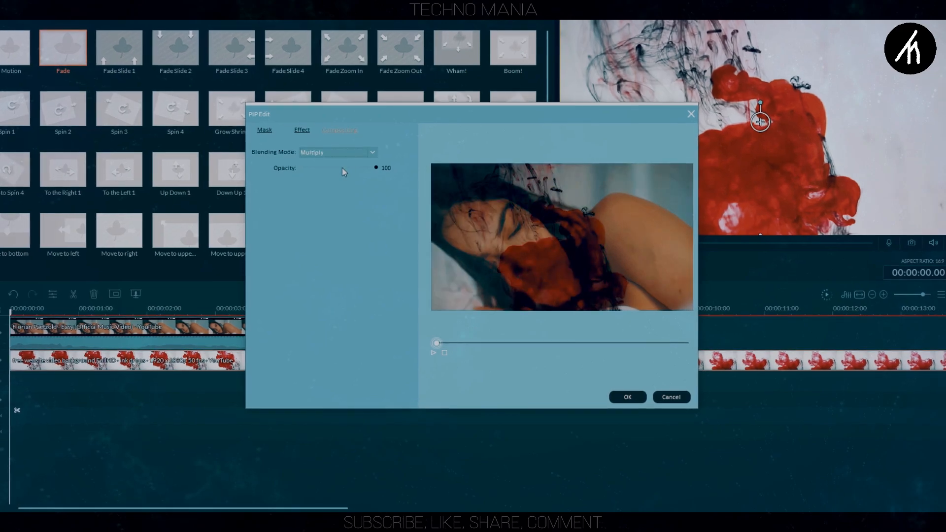
{"action": "left_click", "coordinate": [336, 152]}
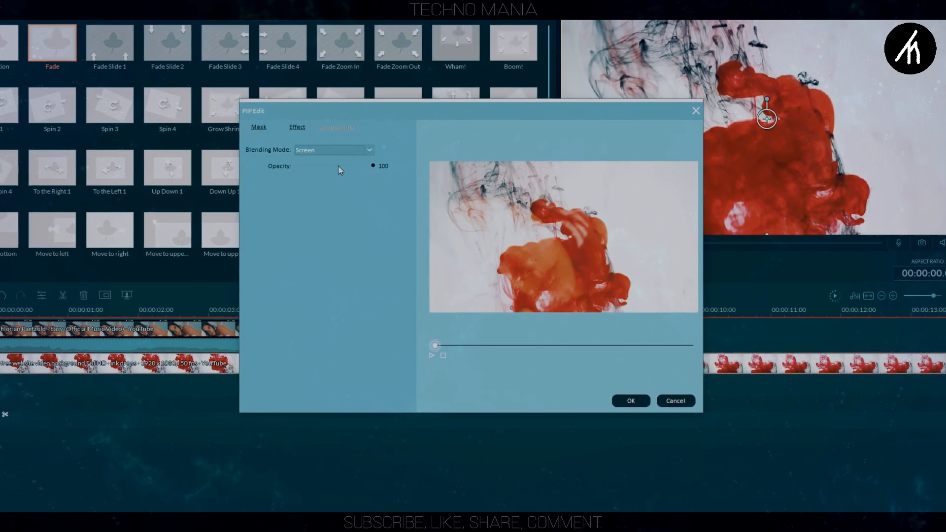
{"action": "left_click", "coordinate": [331, 150]}
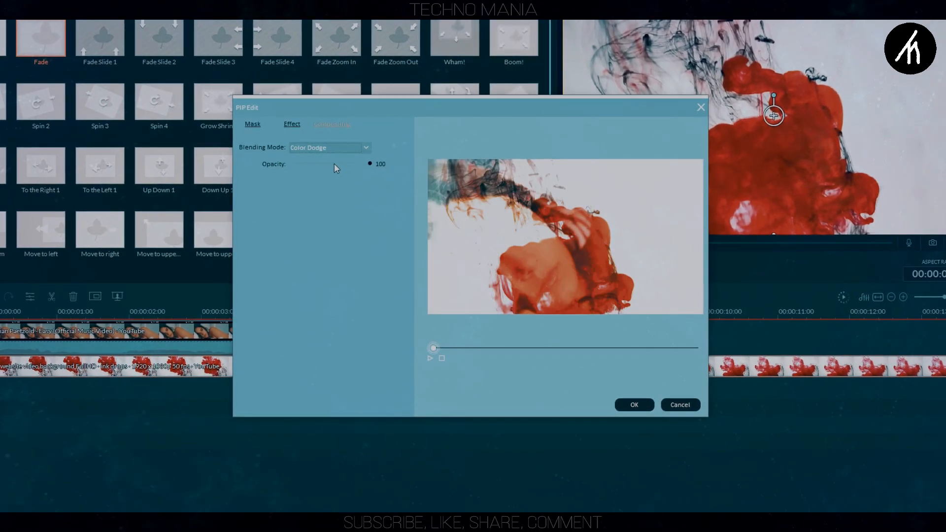
Preview Linear Dodge, Hard Light, Difference and Exclusion, then show Chroma Key options
{"action": "left_click", "coordinate": [329, 147]}
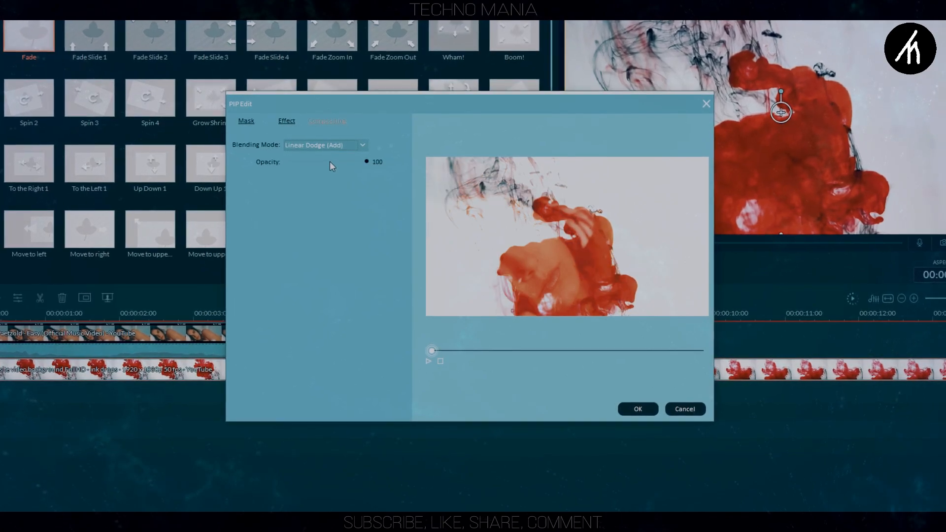
{"action": "left_click", "coordinate": [325, 144]}
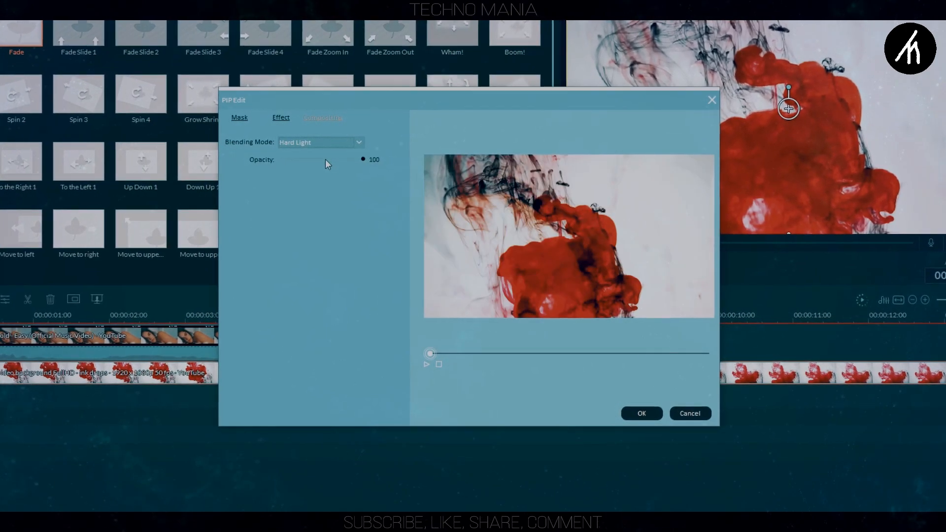
{"action": "left_click", "coordinate": [317, 142]}
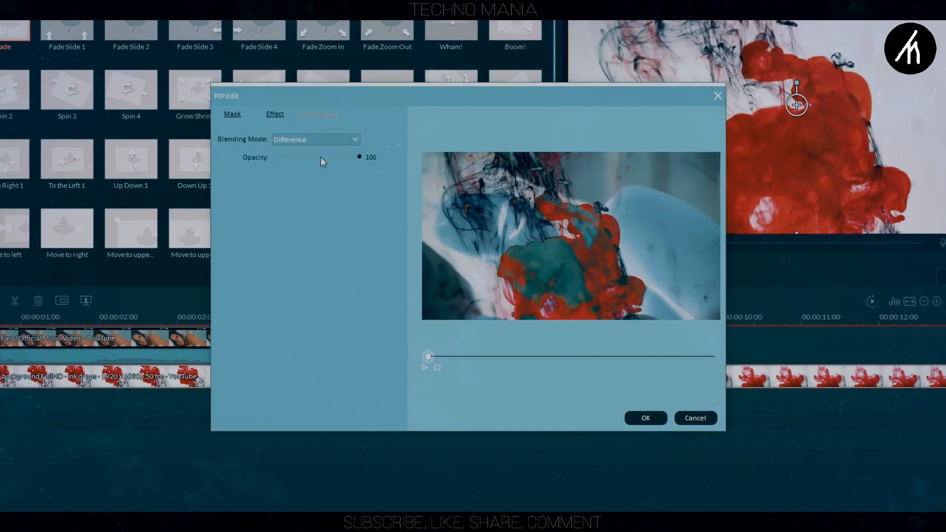
{"action": "left_click", "coordinate": [314, 139]}
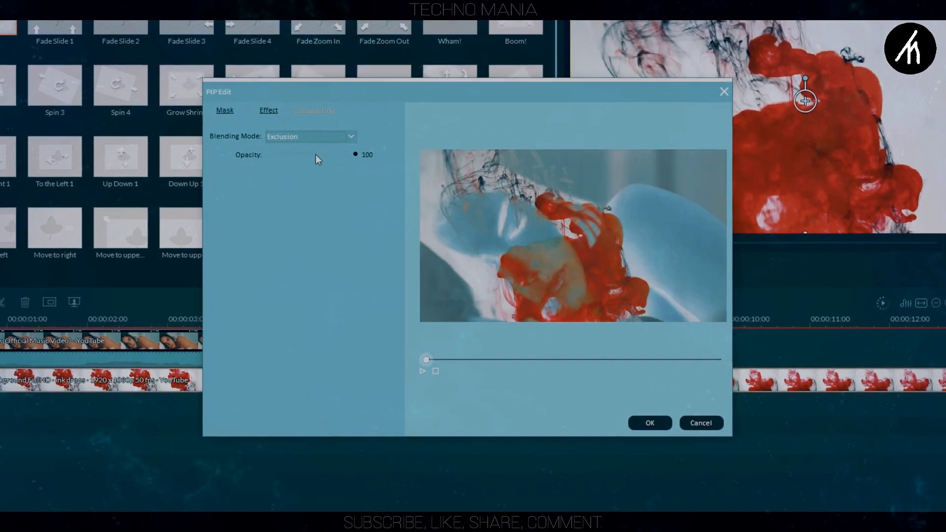
{"action": "left_click", "coordinate": [309, 136]}
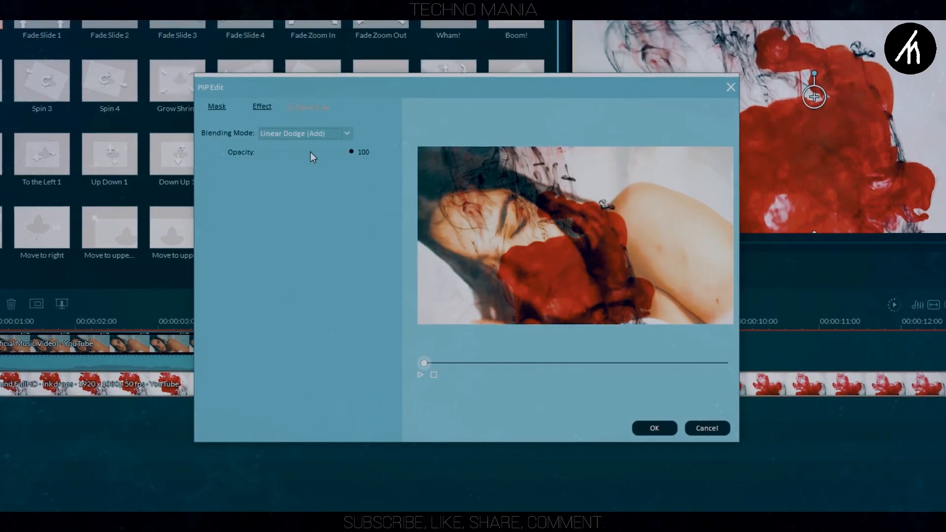
{"action": "left_click", "coordinate": [305, 134]}
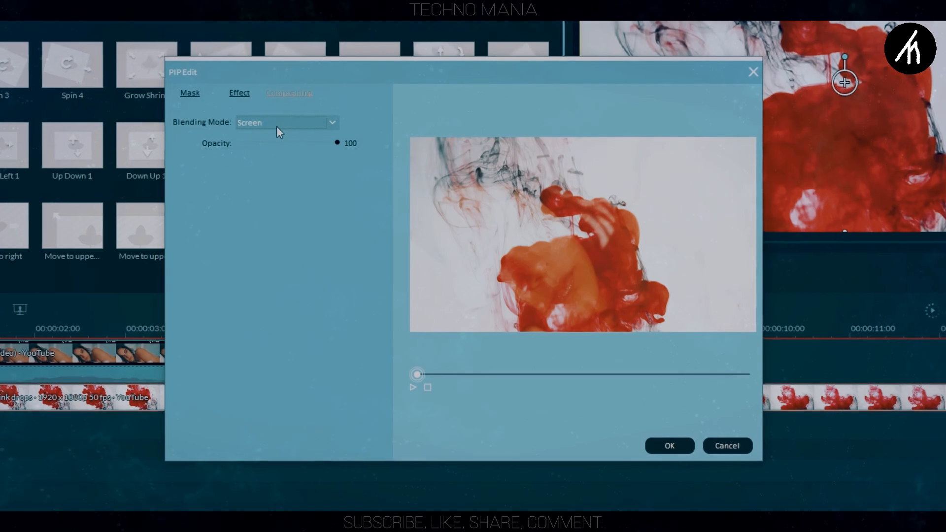
{"action": "left_click", "coordinate": [284, 122]}
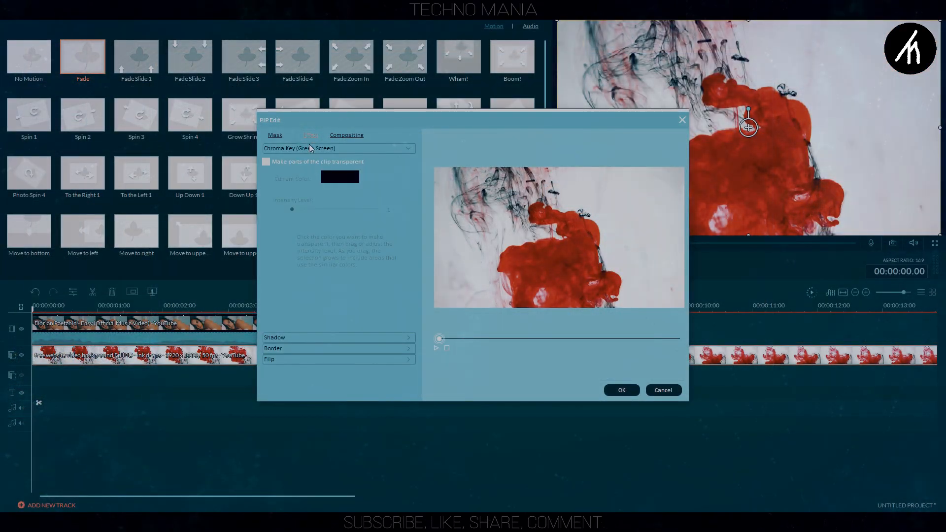
{"action": "left_click", "coordinate": [266, 161]}
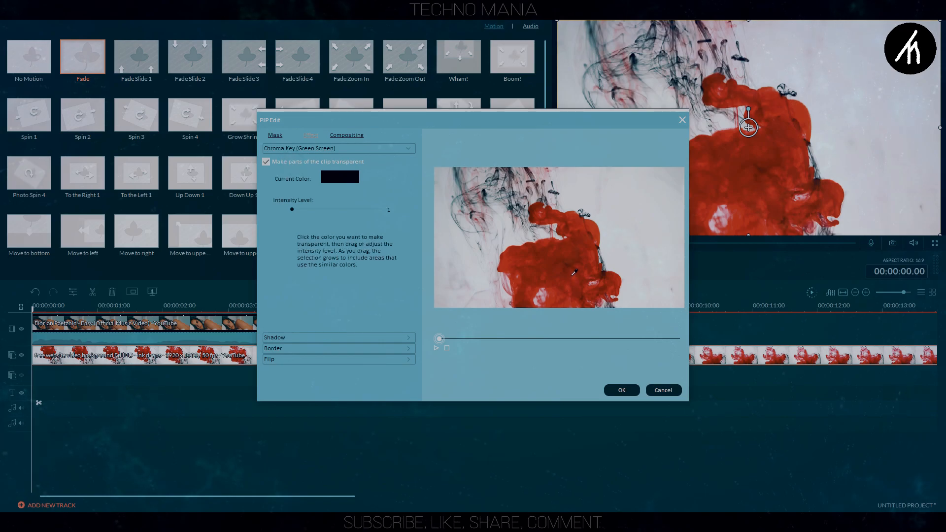
{"action": "left_click", "coordinate": [574, 274]}
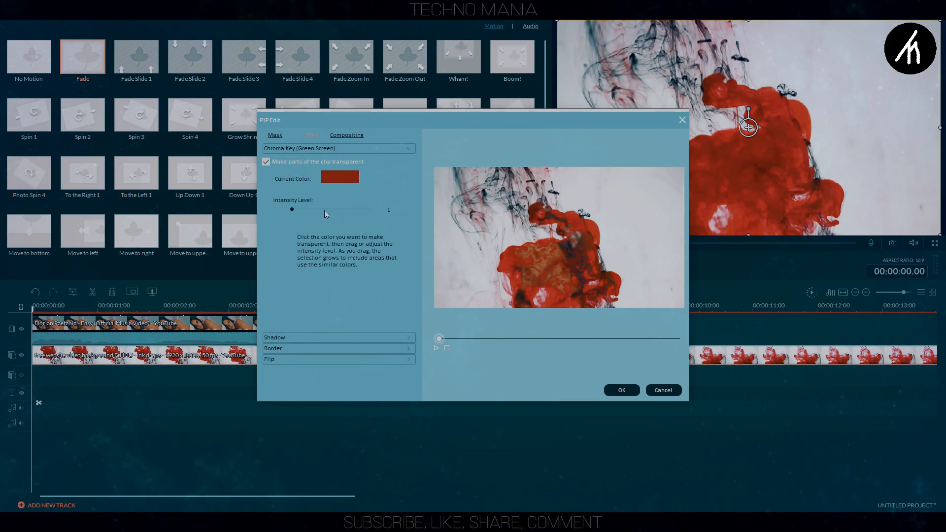
{"action": "left_click_drag", "start_coordinate": [293, 210], "coordinate": [382, 210]}
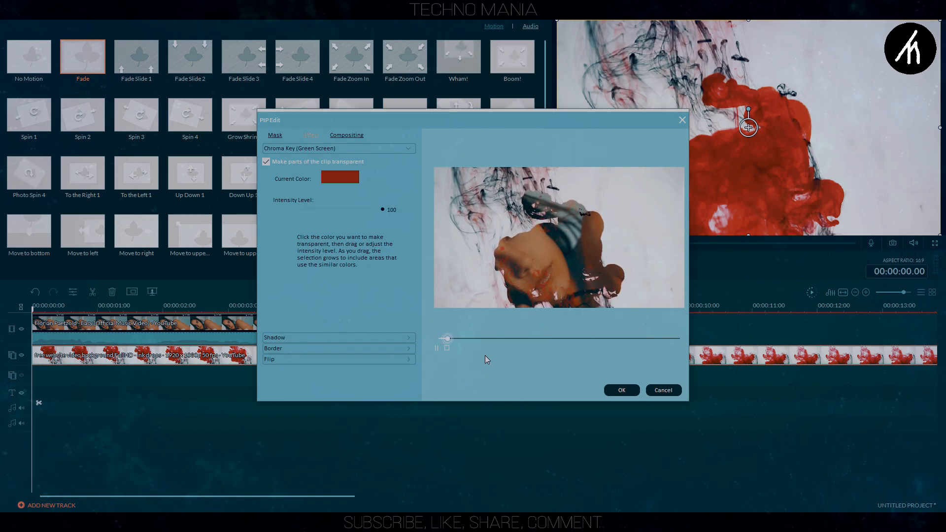
{"action": "left_click", "coordinate": [266, 161]}
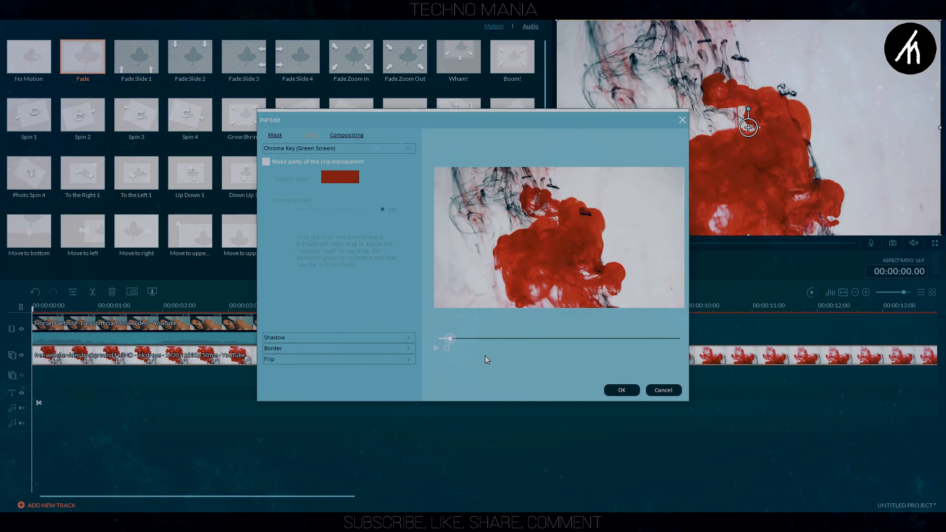
Set the ink overlay's Blending Mode to Multiply and close PIP Edit
{"action": "left_click", "coordinate": [311, 134]}
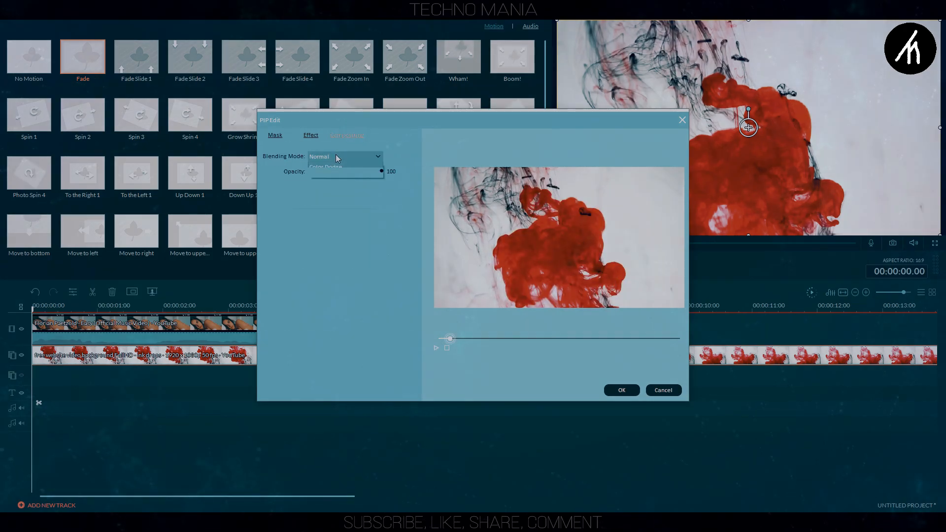
{"action": "left_click", "coordinate": [344, 157]}
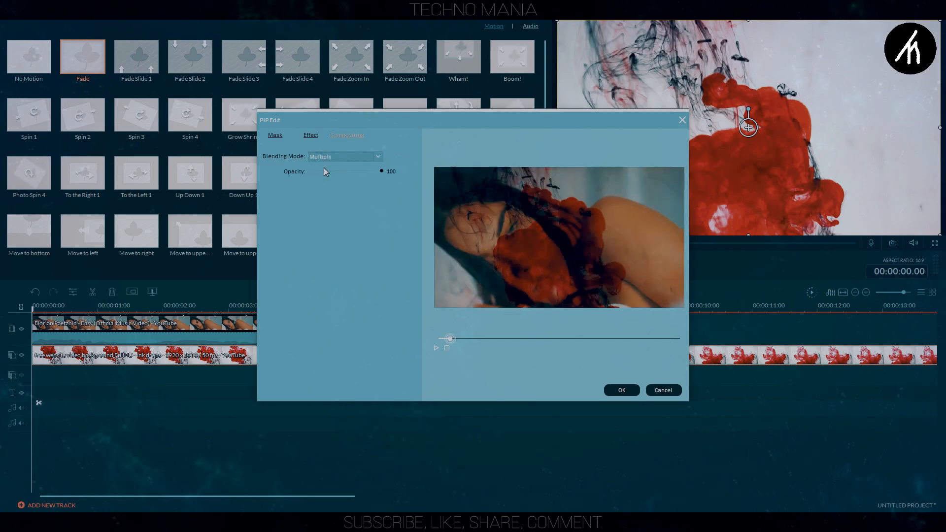
{"action": "left_click", "coordinate": [345, 157]}
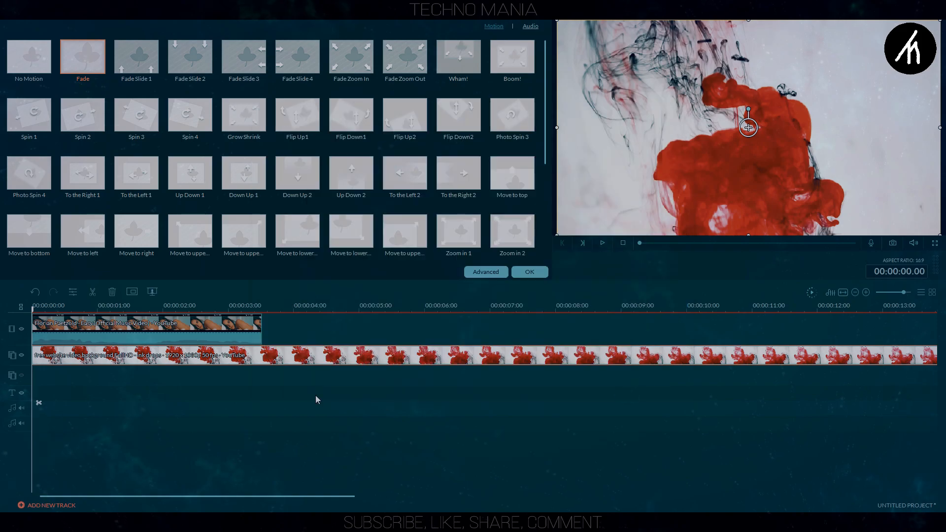
{"action": "left_click", "coordinate": [228, 314]}
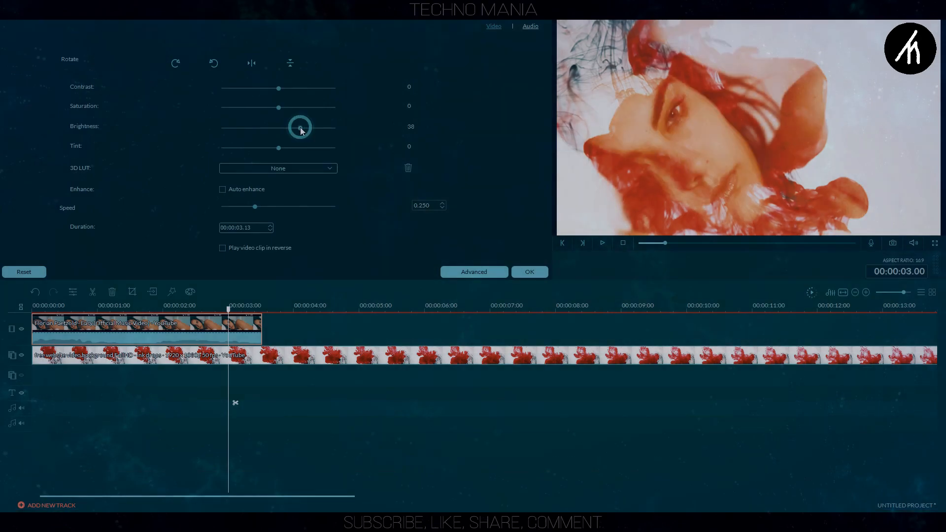
Give the woman clip Brightness 43, Contrast 87, Saturation -27, Auto enhance, then play back
{"action": "left_click_drag", "start_coordinate": [301, 130], "coordinate": [304, 130]}
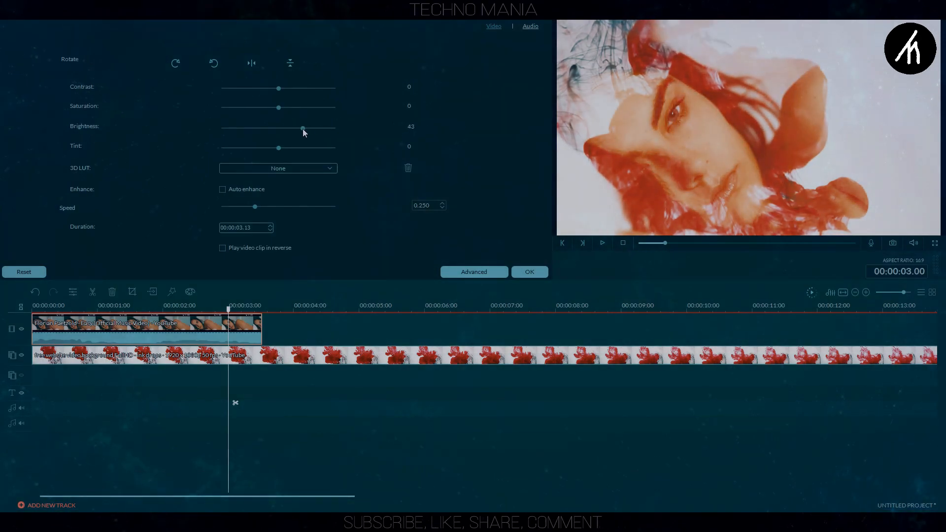
{"action": "left_click_drag", "start_coordinate": [278, 88], "coordinate": [323, 88]}
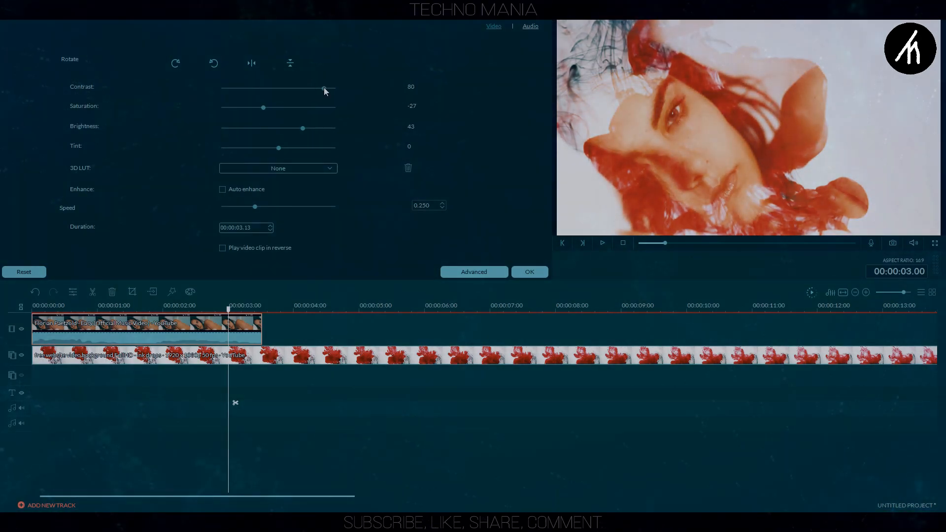
{"action": "left_click", "coordinate": [222, 189]}
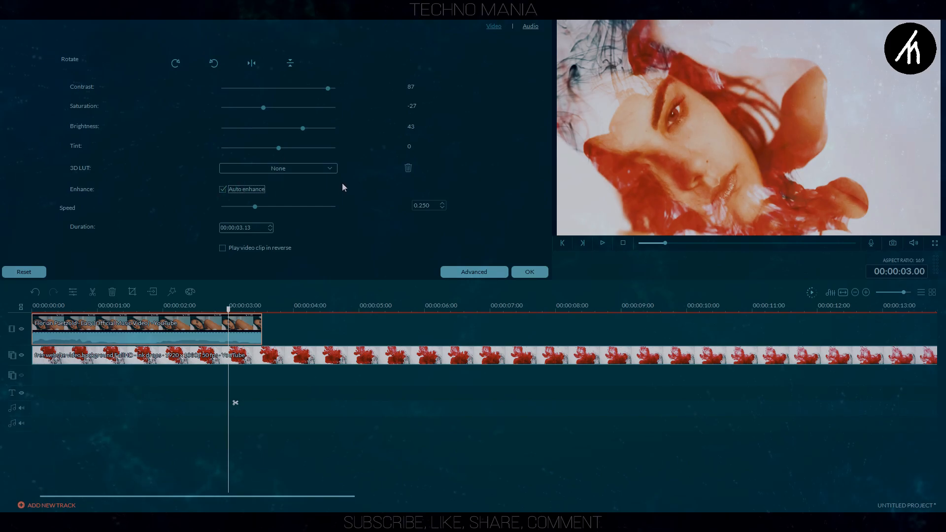
{"action": "left_click", "coordinate": [529, 272]}
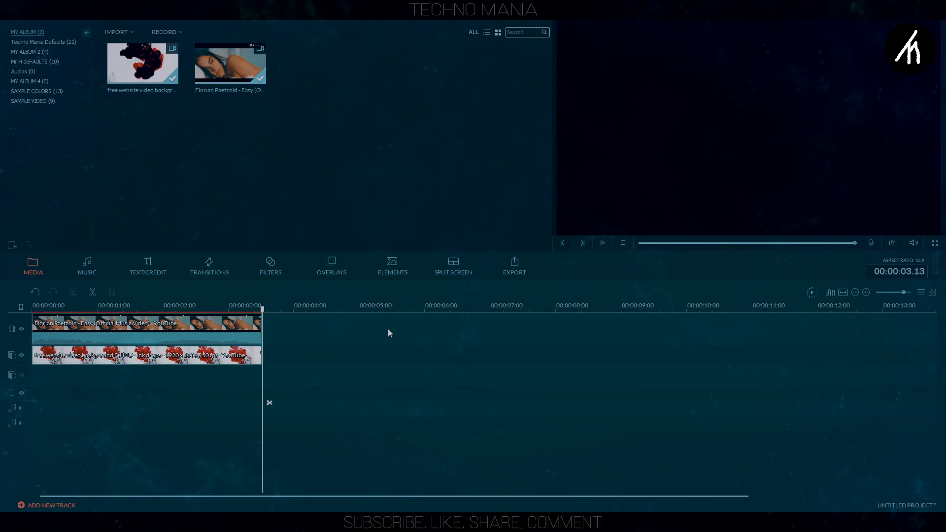
{"action": "left_click", "coordinate": [149, 306]}
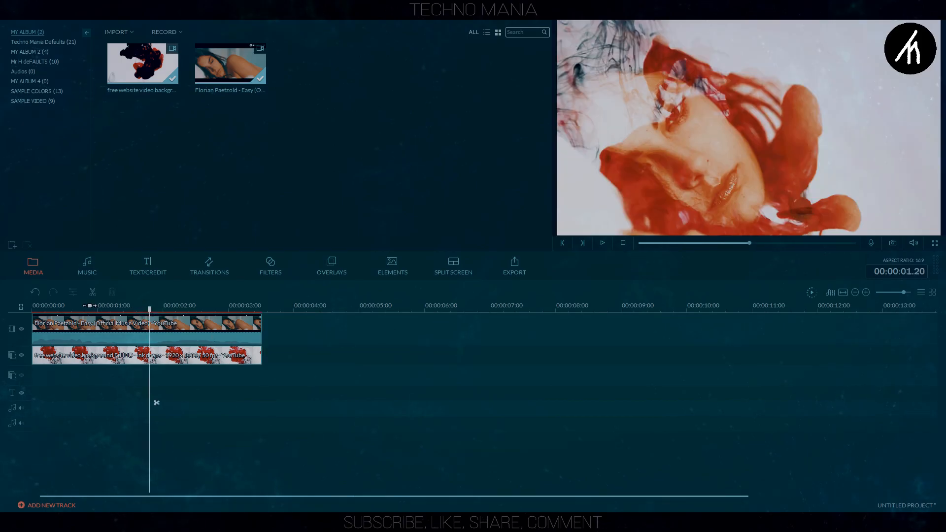